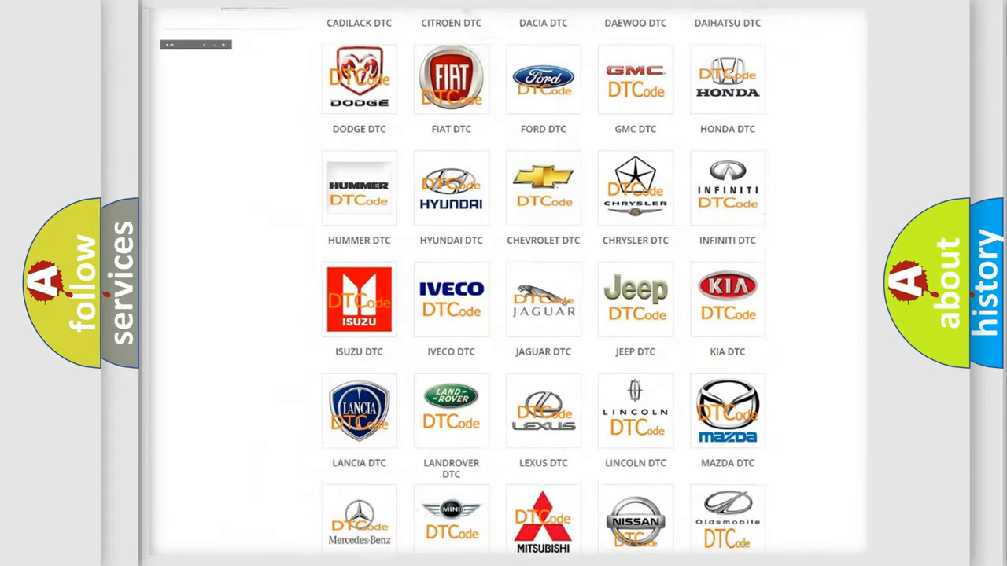
Open Chevrolet's trouble-code list and browse down toward the B101 codes.
{"action": "scroll", "scroll_direction": "up", "scroll_amount": 3}
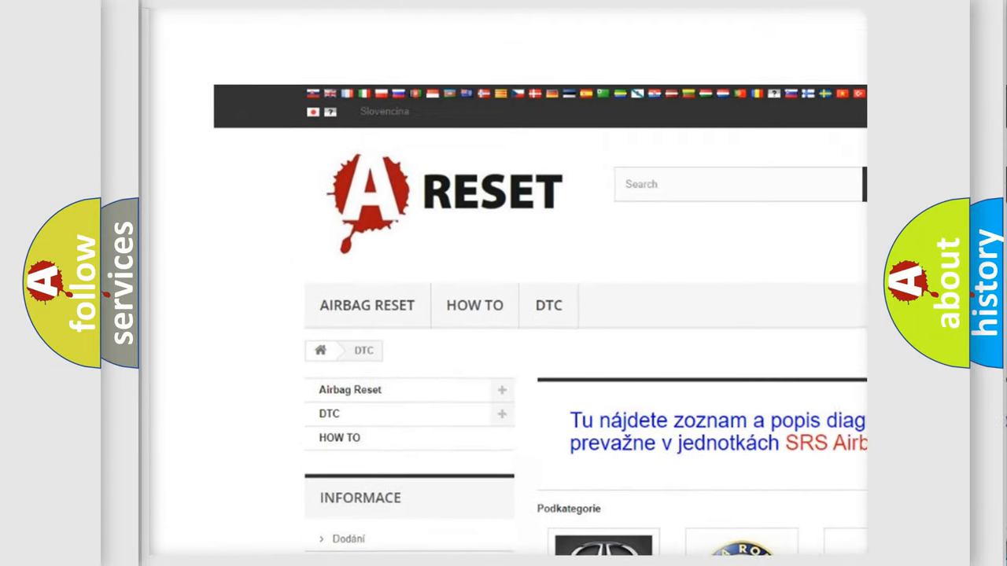
{"action": "scroll", "scroll_direction": "up", "scroll_amount": 3}
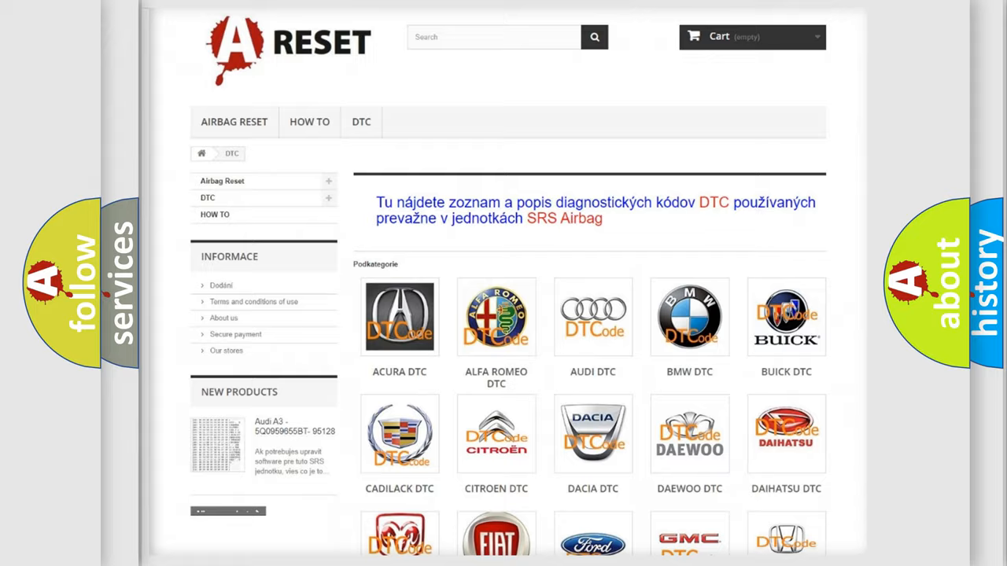
{"action": "scroll", "scroll_direction": "down", "scroll_amount": 3}
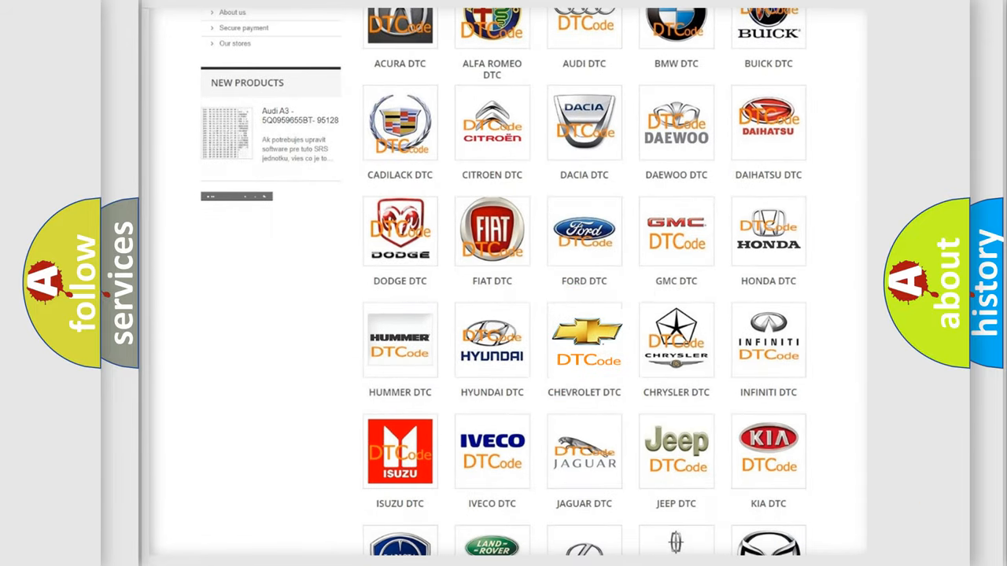
{"action": "left_click", "coordinate": [584, 340]}
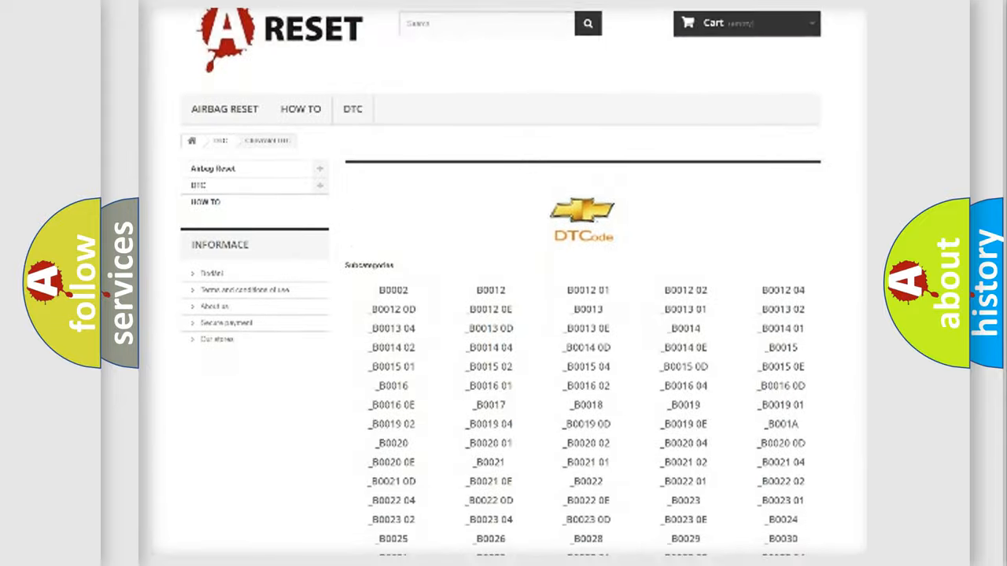
{"action": "scroll", "scroll_direction": "down", "scroll_amount": 3}
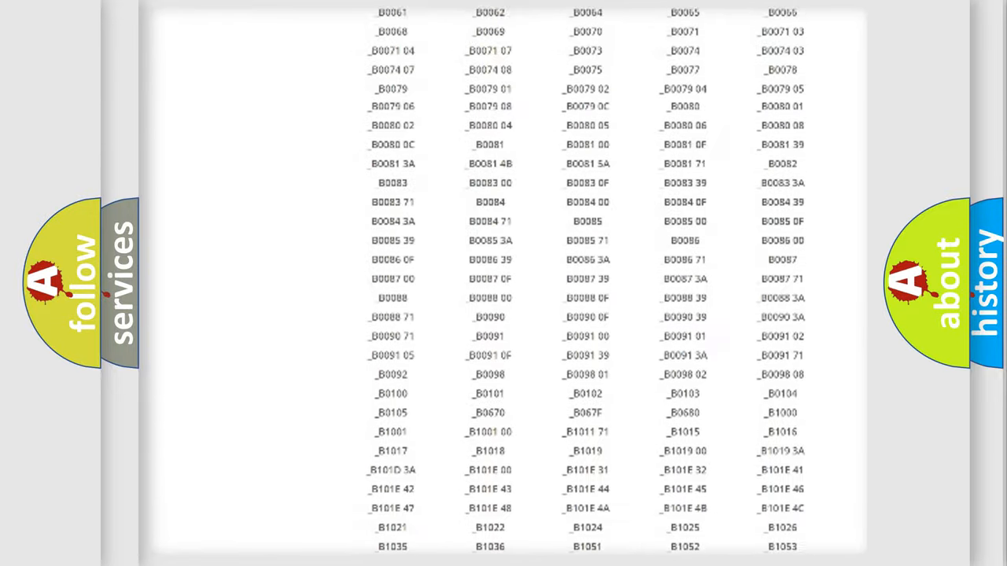
{"action": "scroll", "scroll_direction": "up", "scroll_amount": 3}
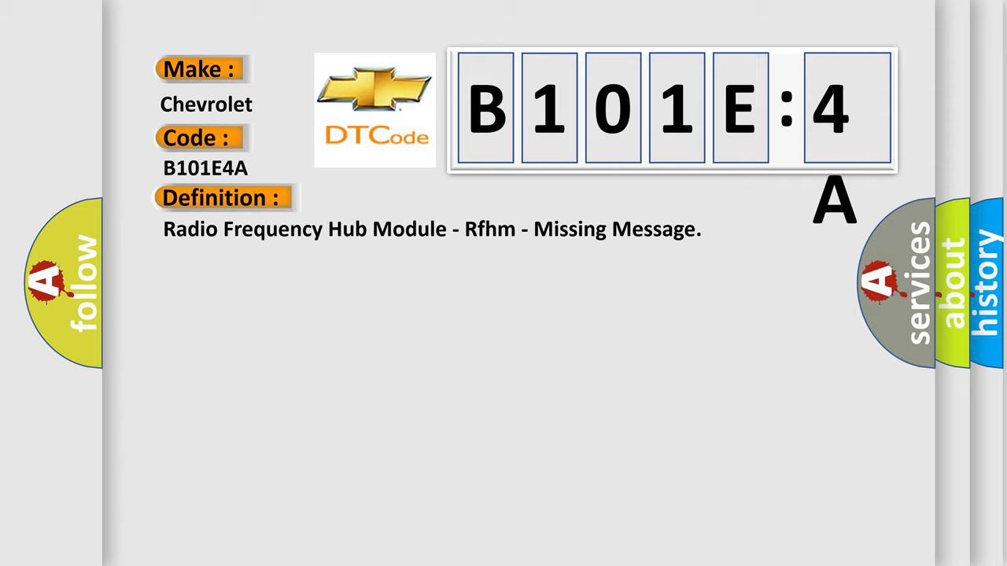
Reveal the 'Incorrect Component Installed' description for code B101E4A in the explainer.
{"action": "left_click", "coordinate": [409, 198]}
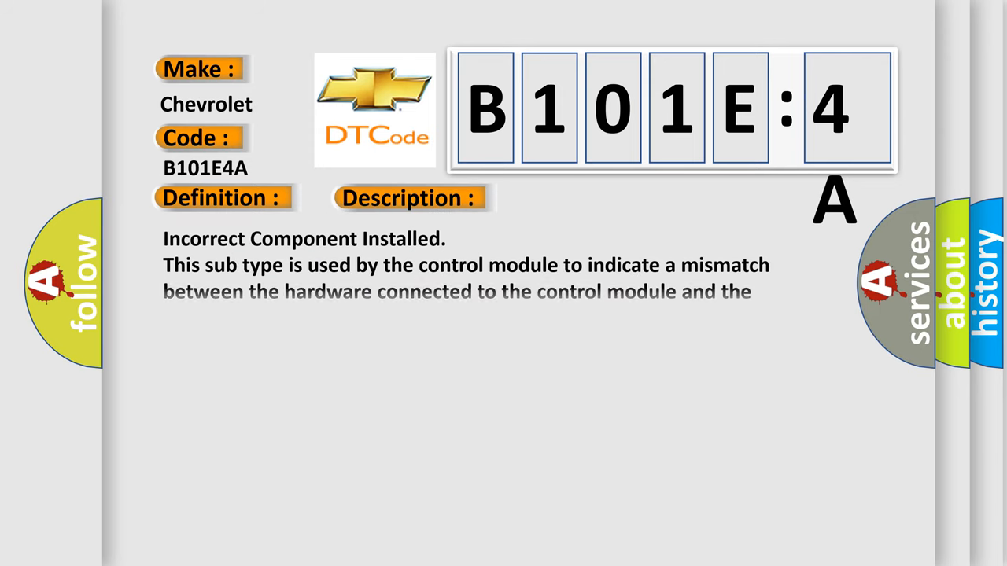